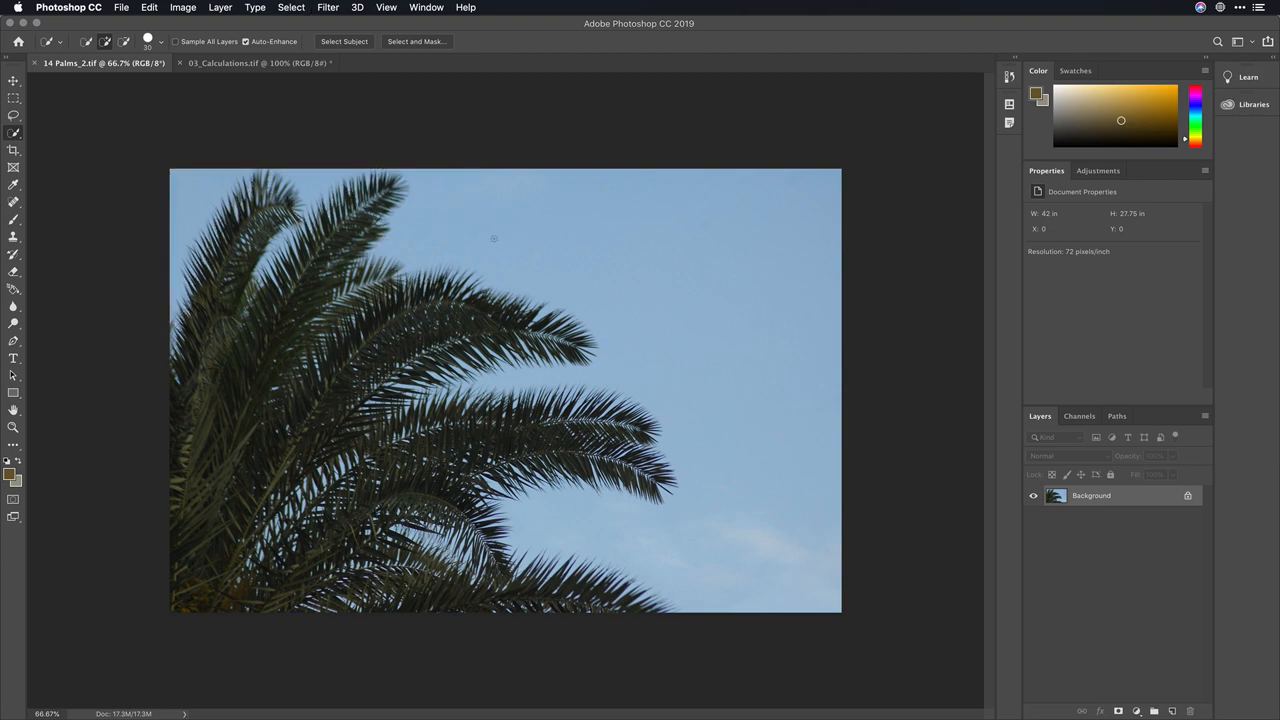
Step: In Color Range, turn off Localized Color Clusters and raise Fuzziness to about 176
click(291, 7)
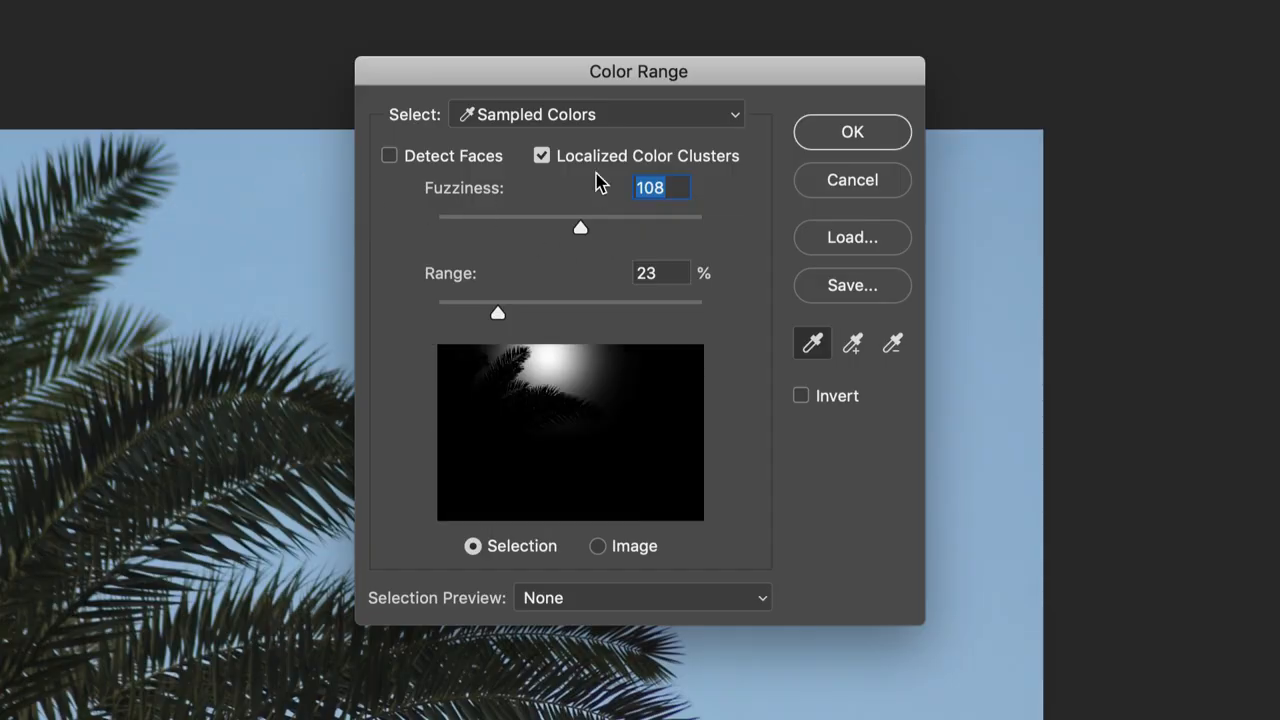
click(542, 155)
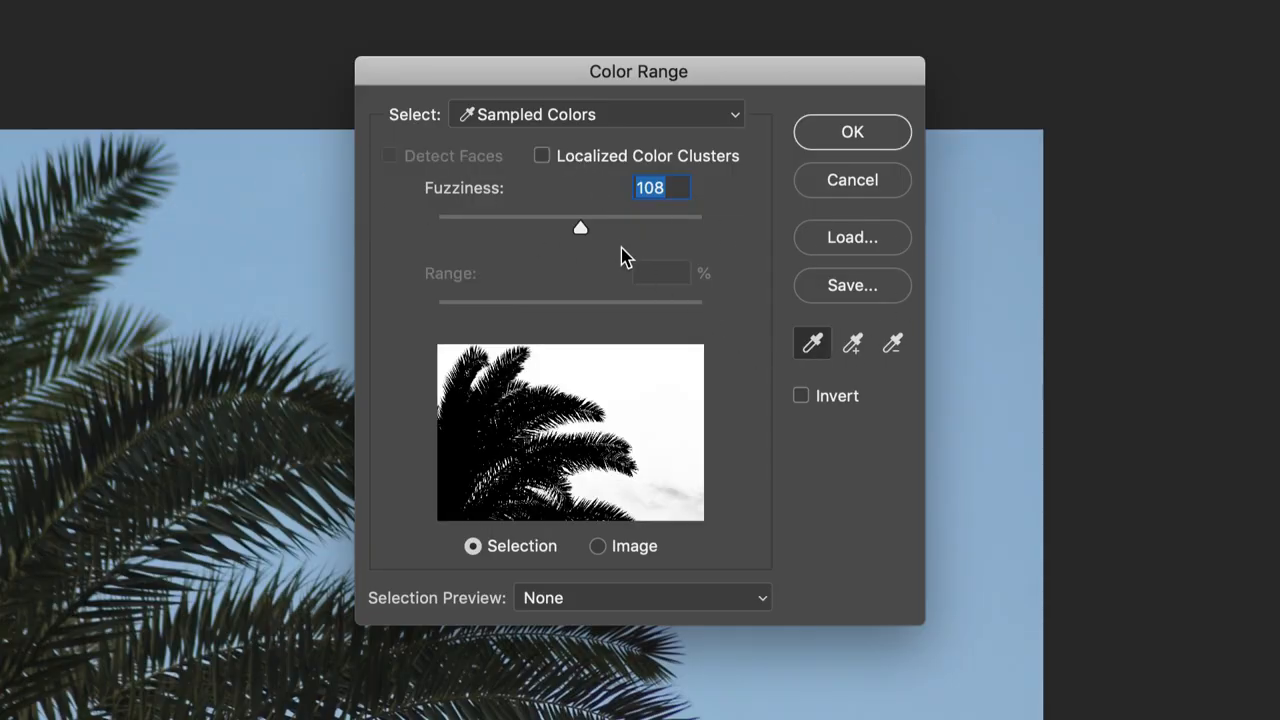
drag(580, 228, 670, 228)
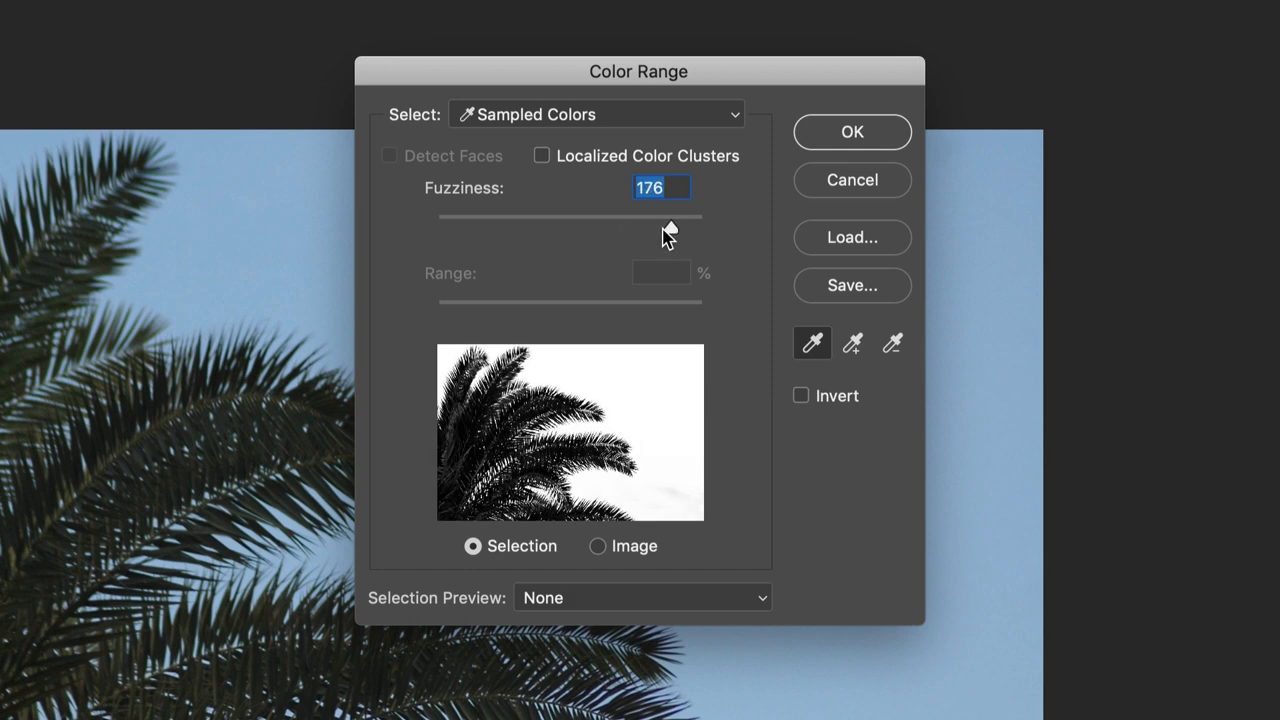
drag(670, 228, 688, 228)
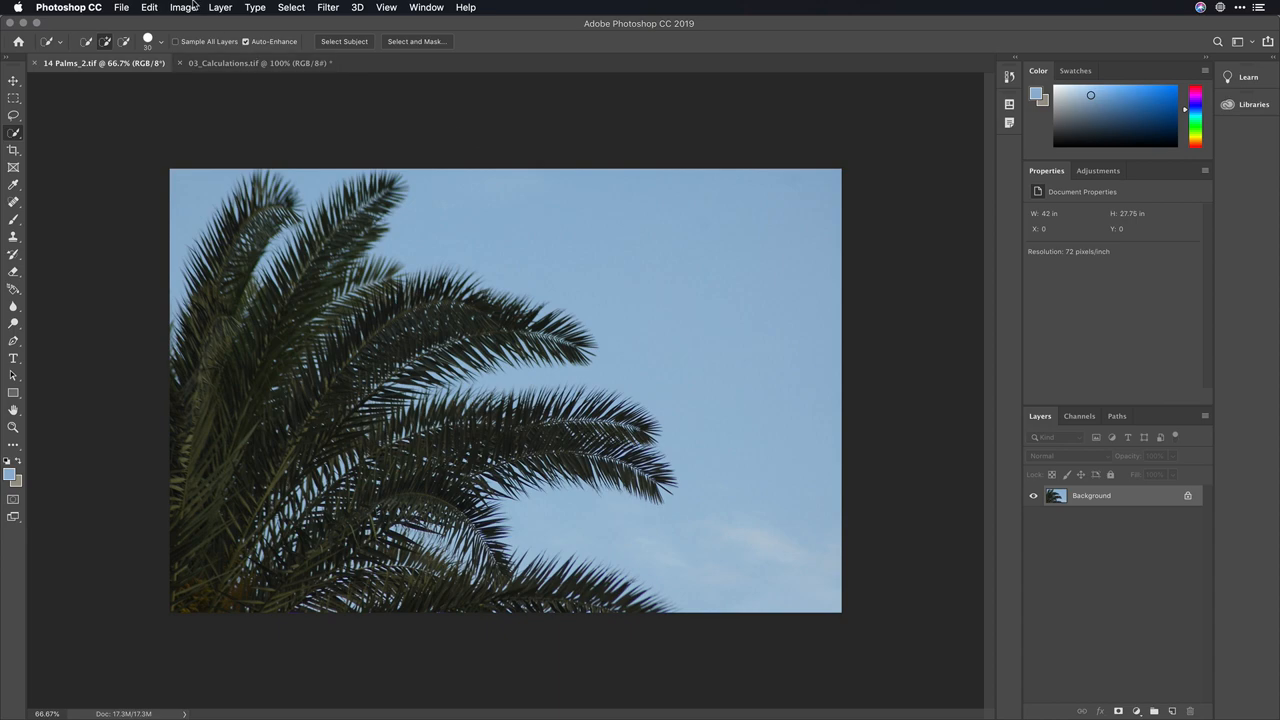
Step: Start a Calculations blend with Green as Source 1 and Blue as Source 2
click(184, 7)
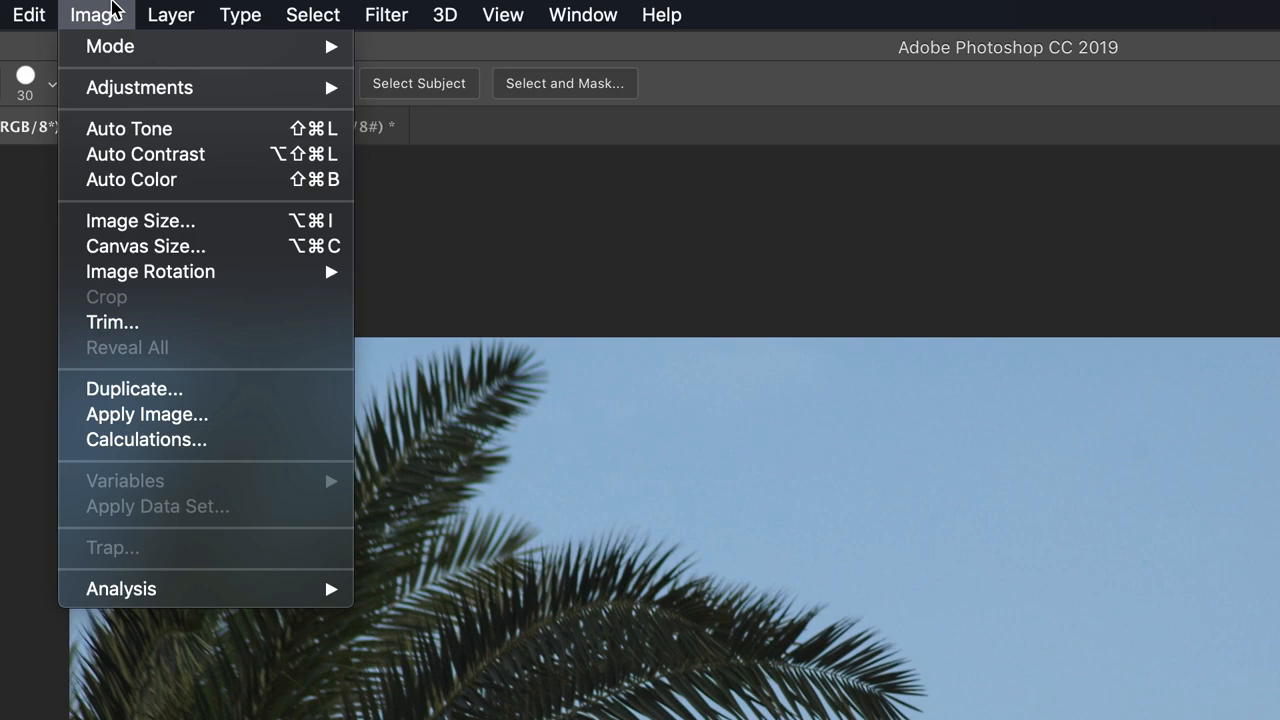
click(146, 439)
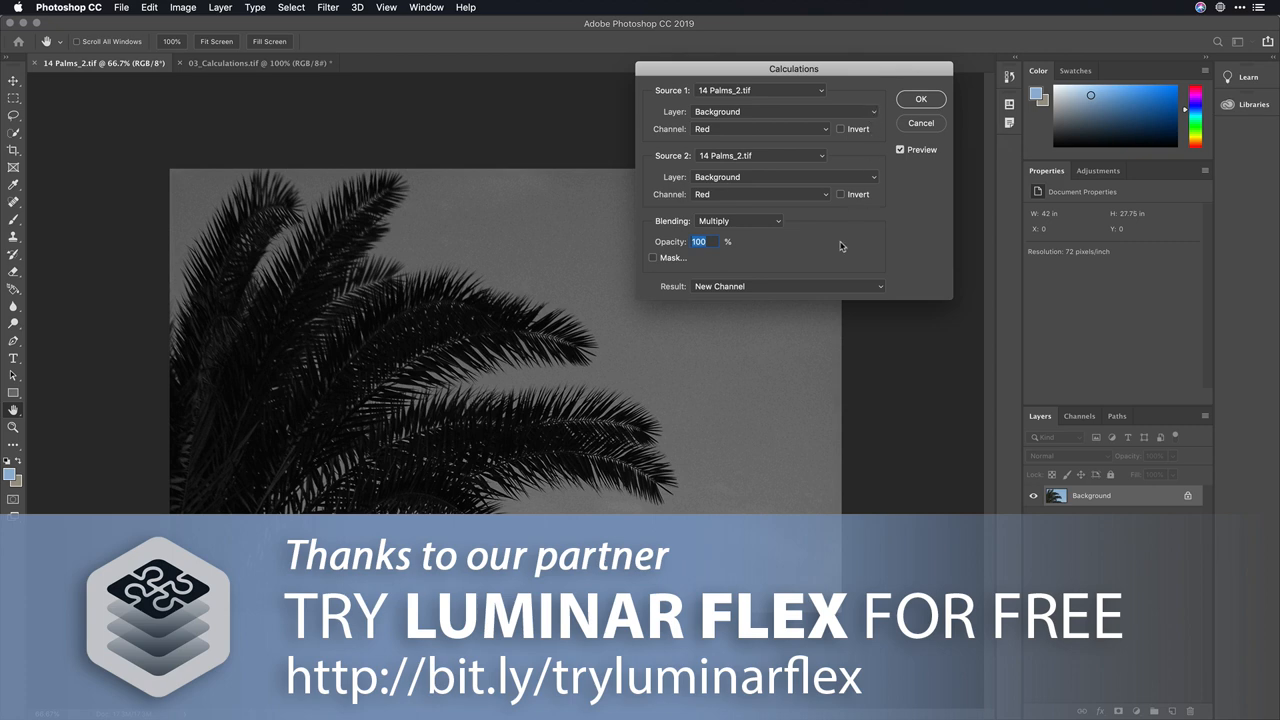
click(760, 194)
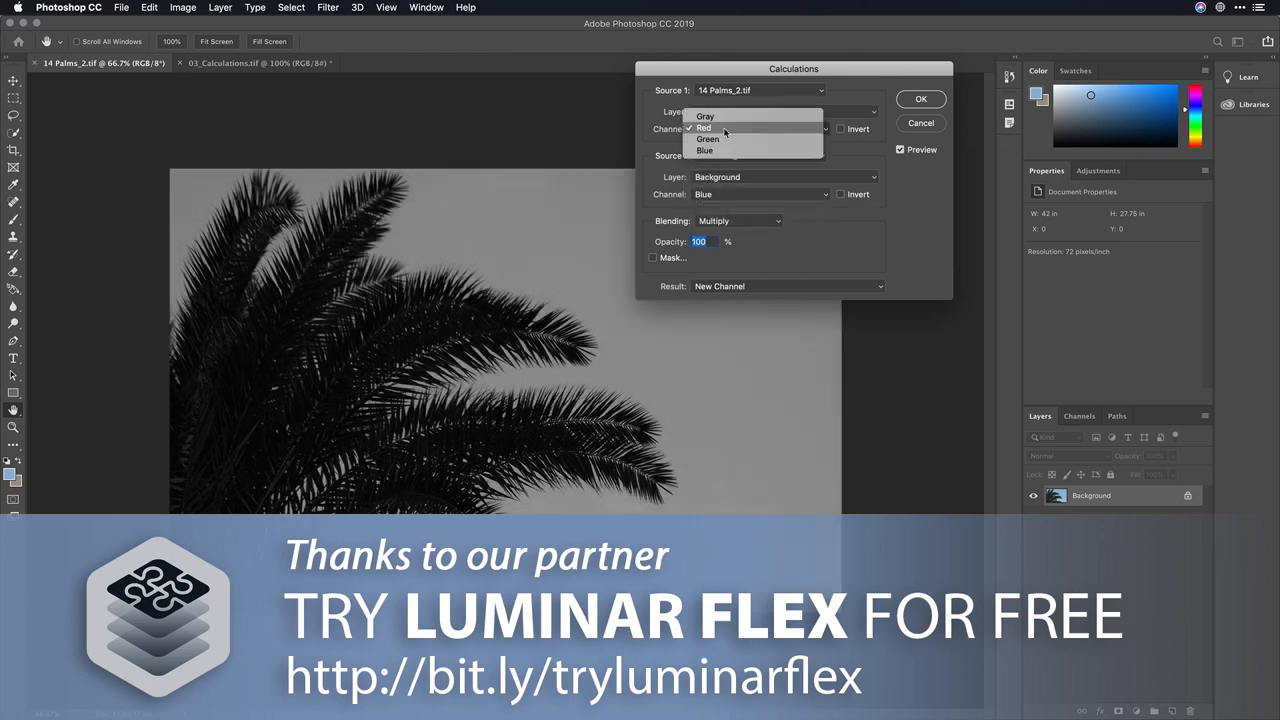
click(707, 139)
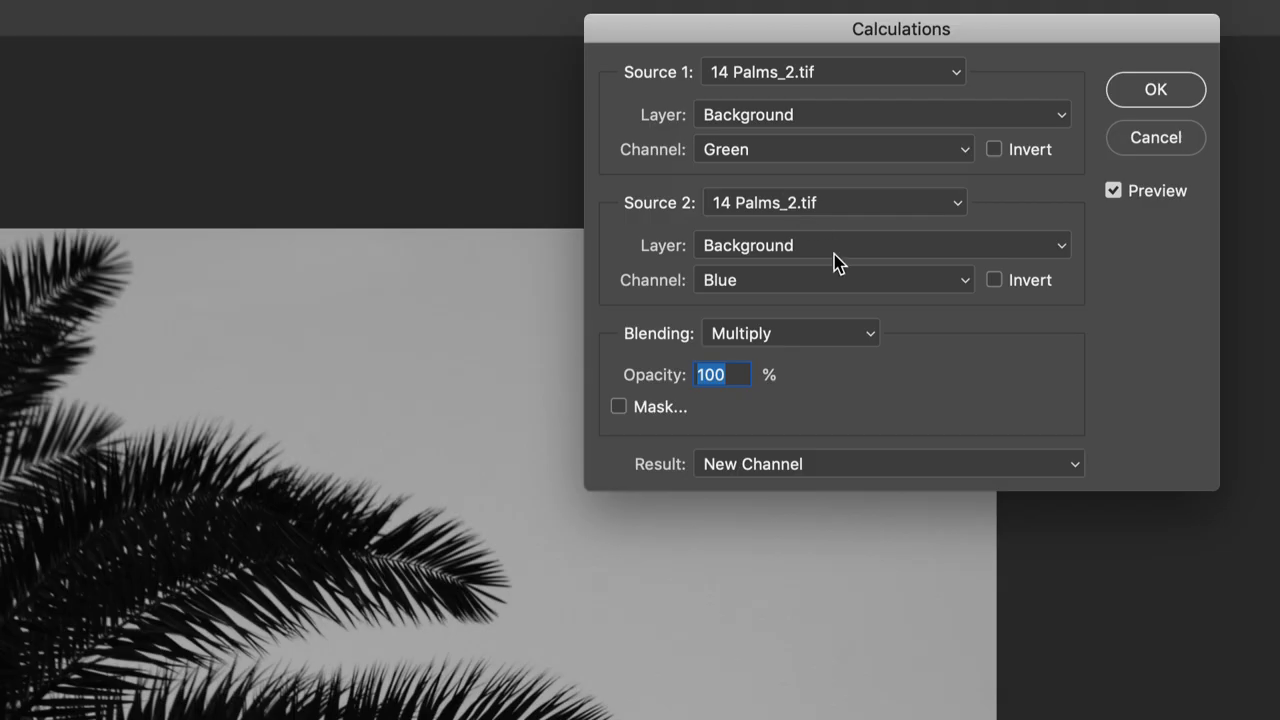
click(789, 333)
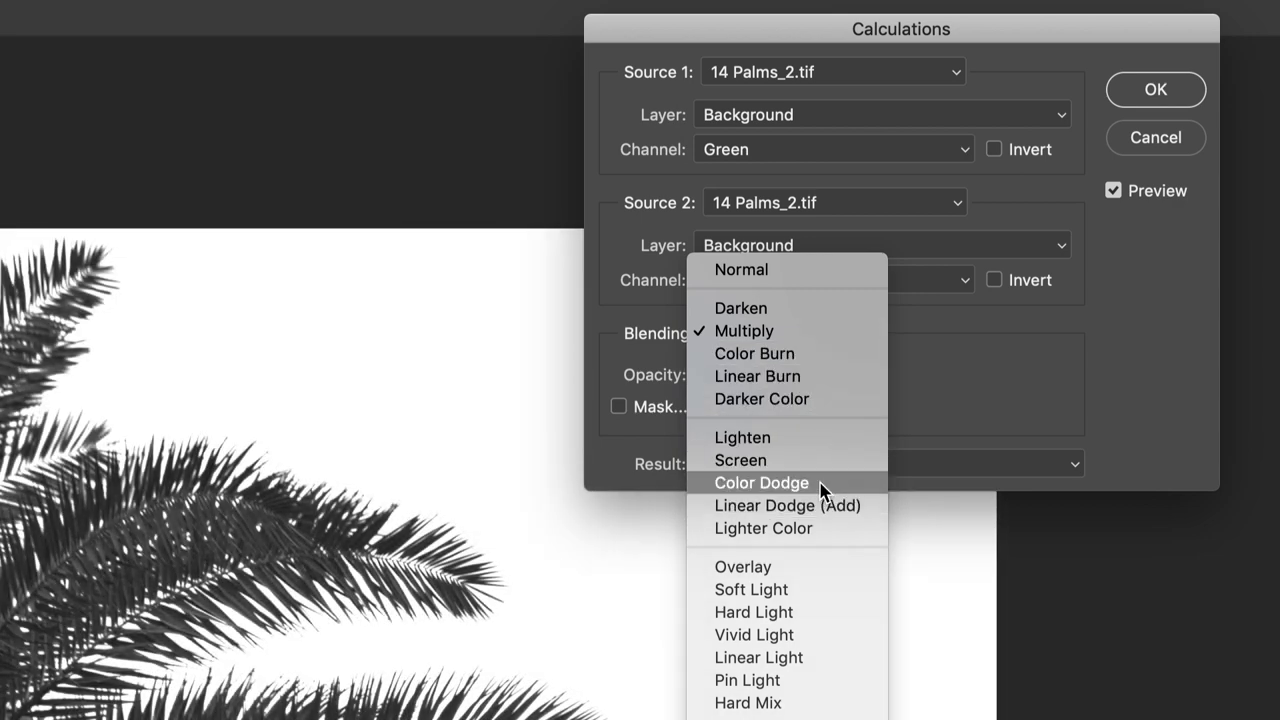
mouse_move(787, 505)
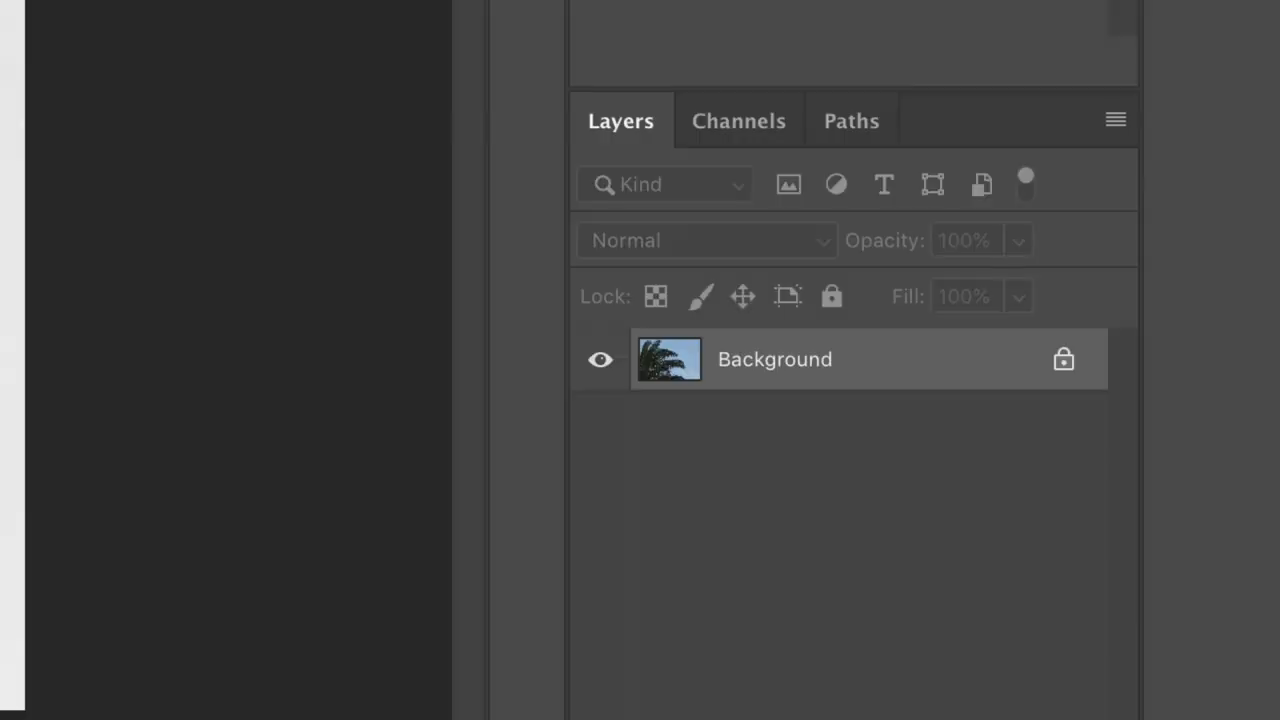
Step: In the Channels panel, strengthen the Alpha 1 channel's contrast with Levels
click(739, 120)
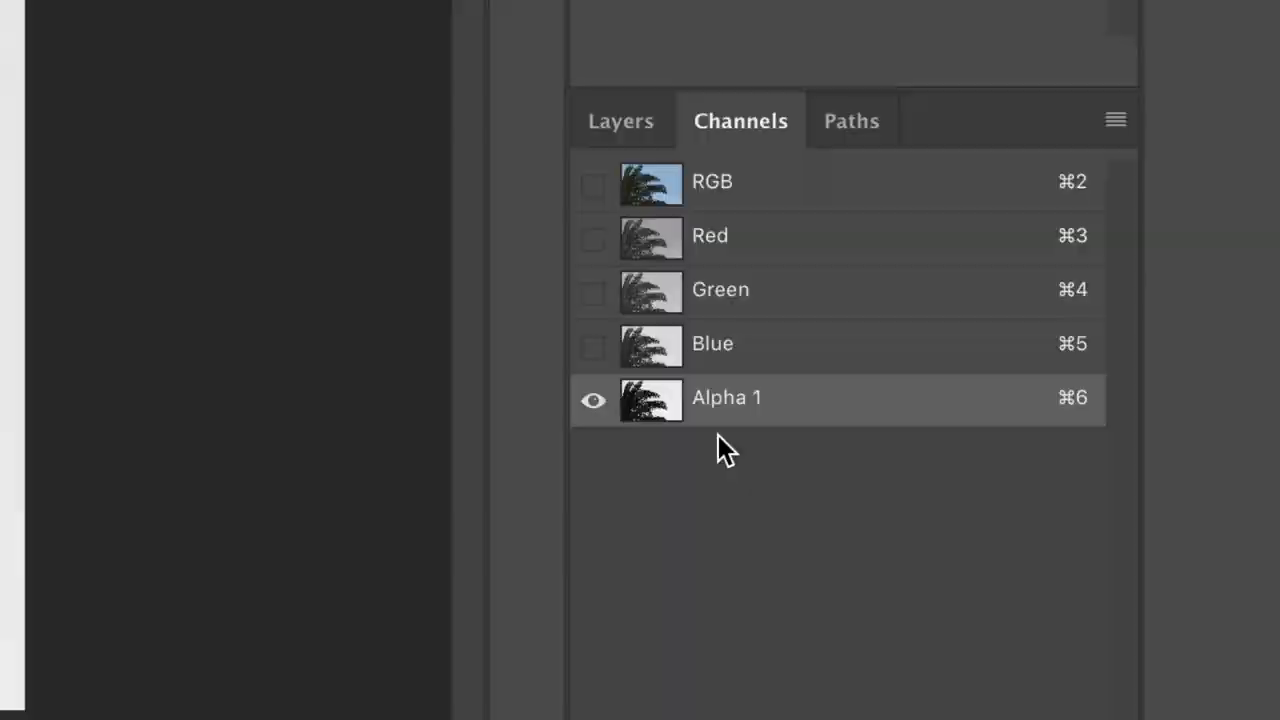
key(cmd+l)
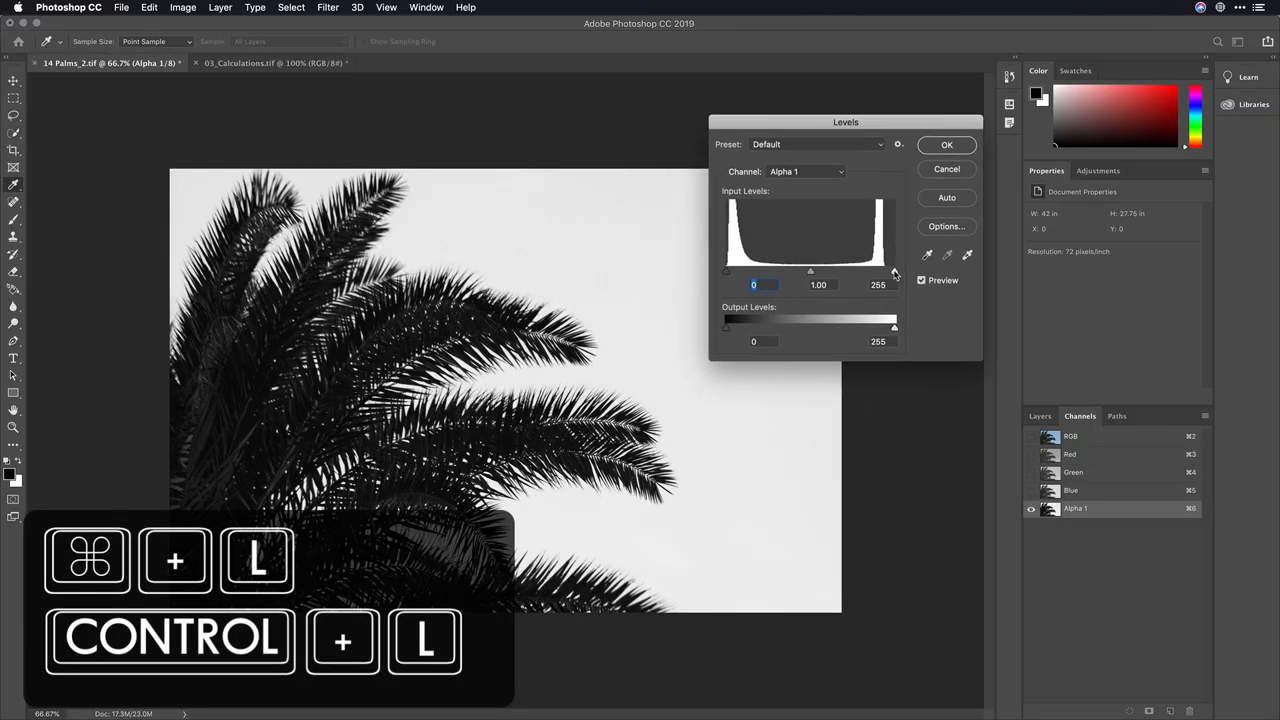
drag(894, 271, 877, 271)
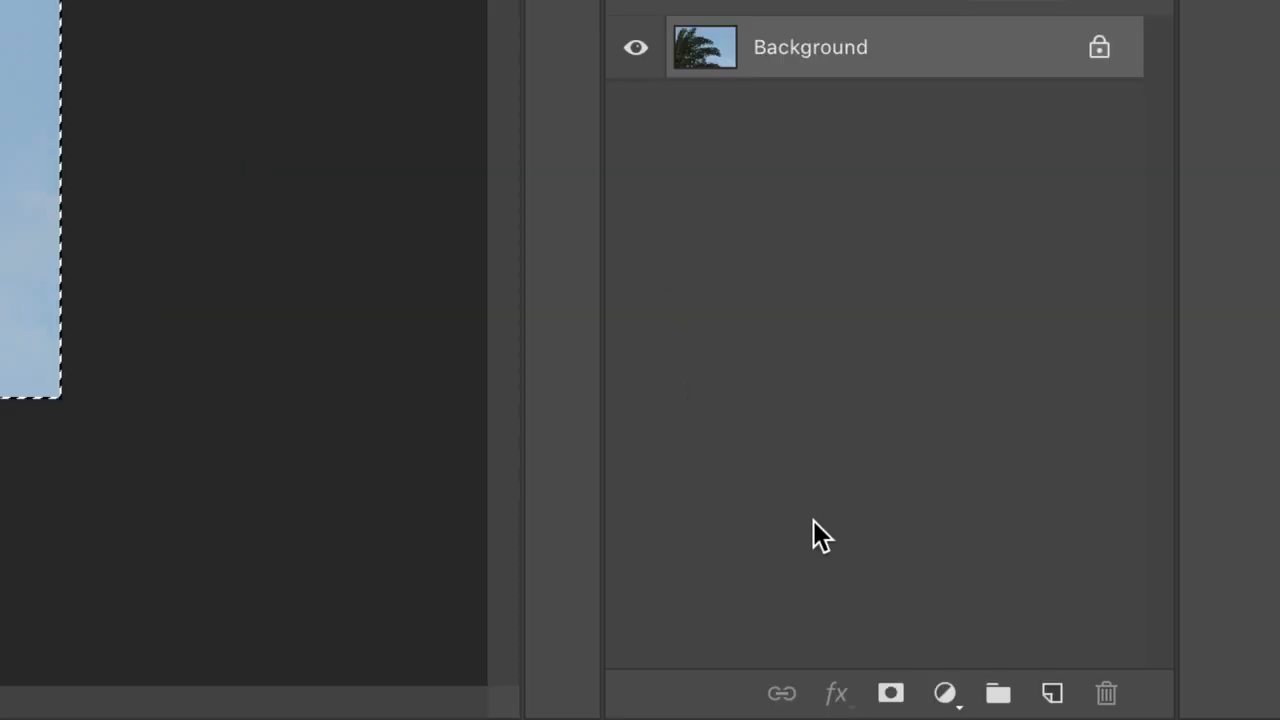
Step: Add and invert a layer mask hiding the sky, then switch to 03_Calculations.tif
click(889, 693)
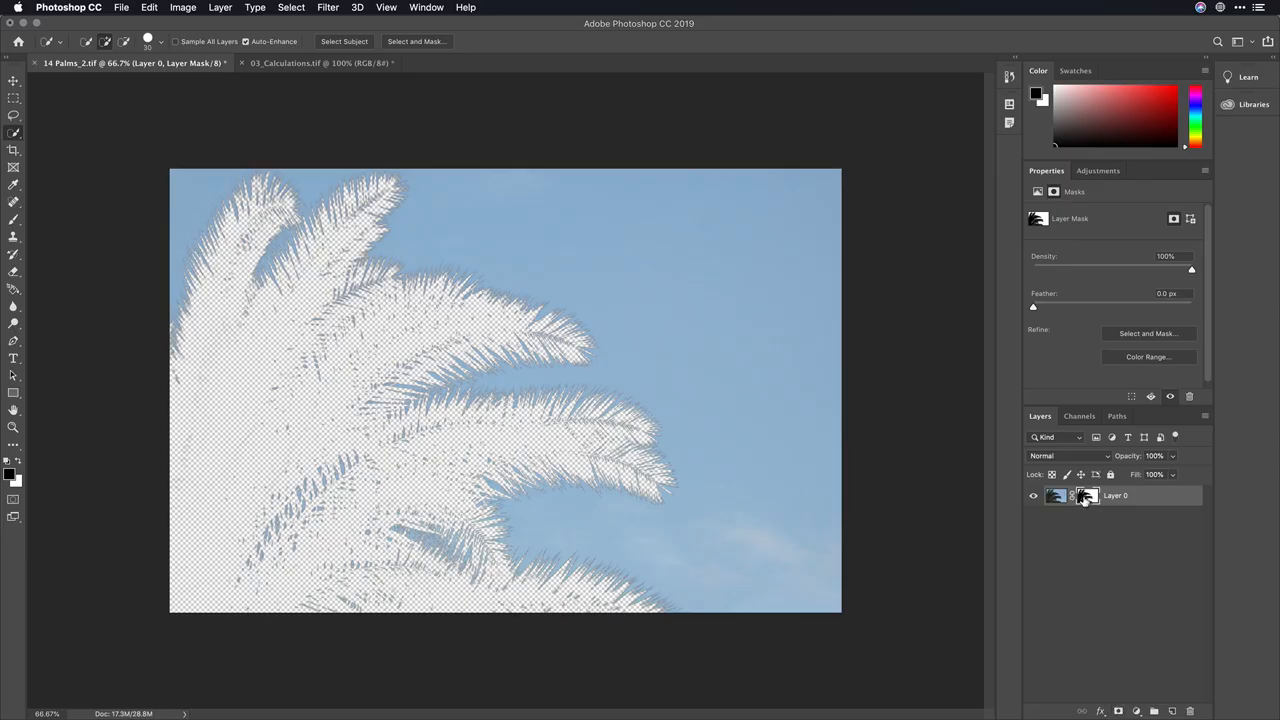
key(cmd+i)
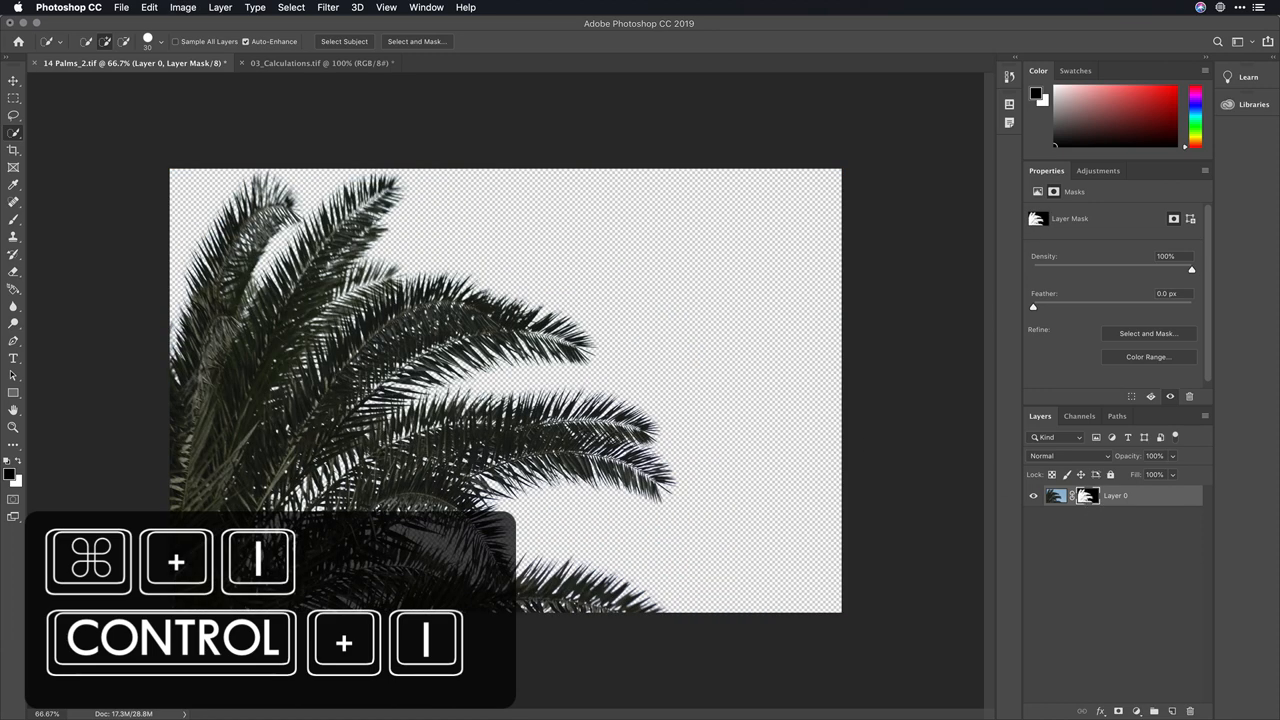
click(318, 62)
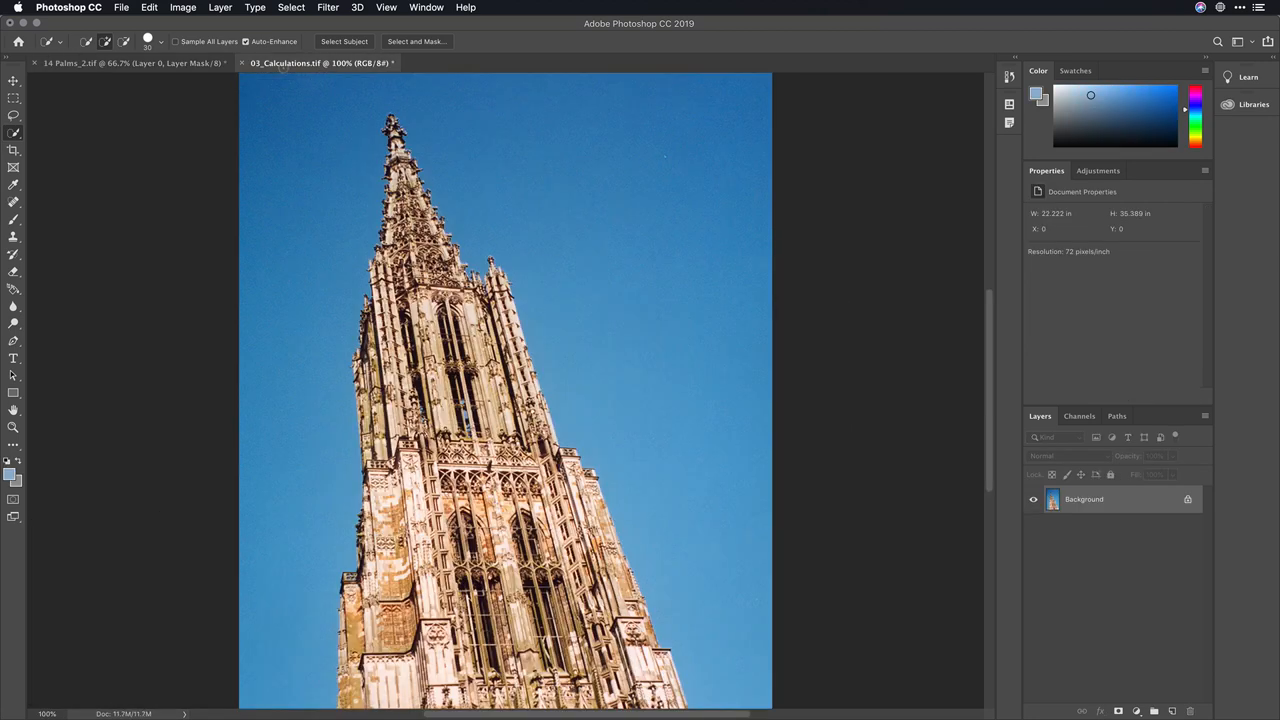
Step: Calculate a new Alpha 1 channel from Red and inverted Blue in Overlay mode
click(183, 7)
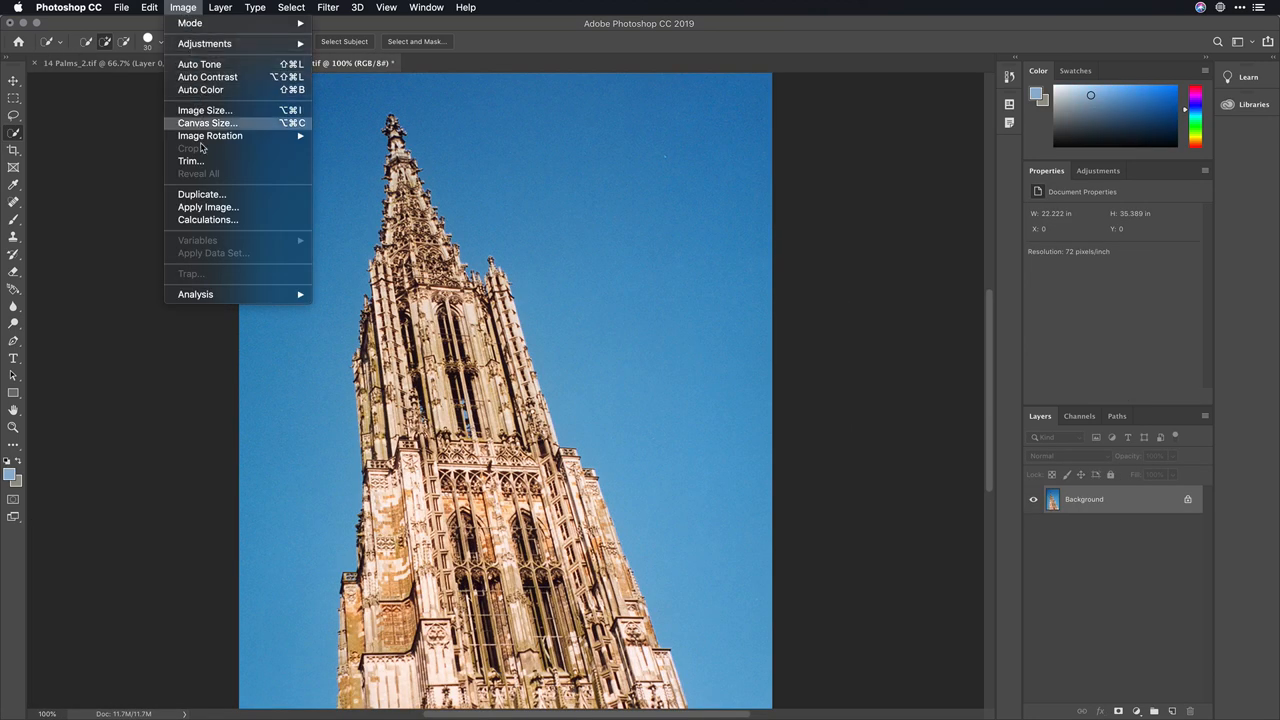
click(208, 219)
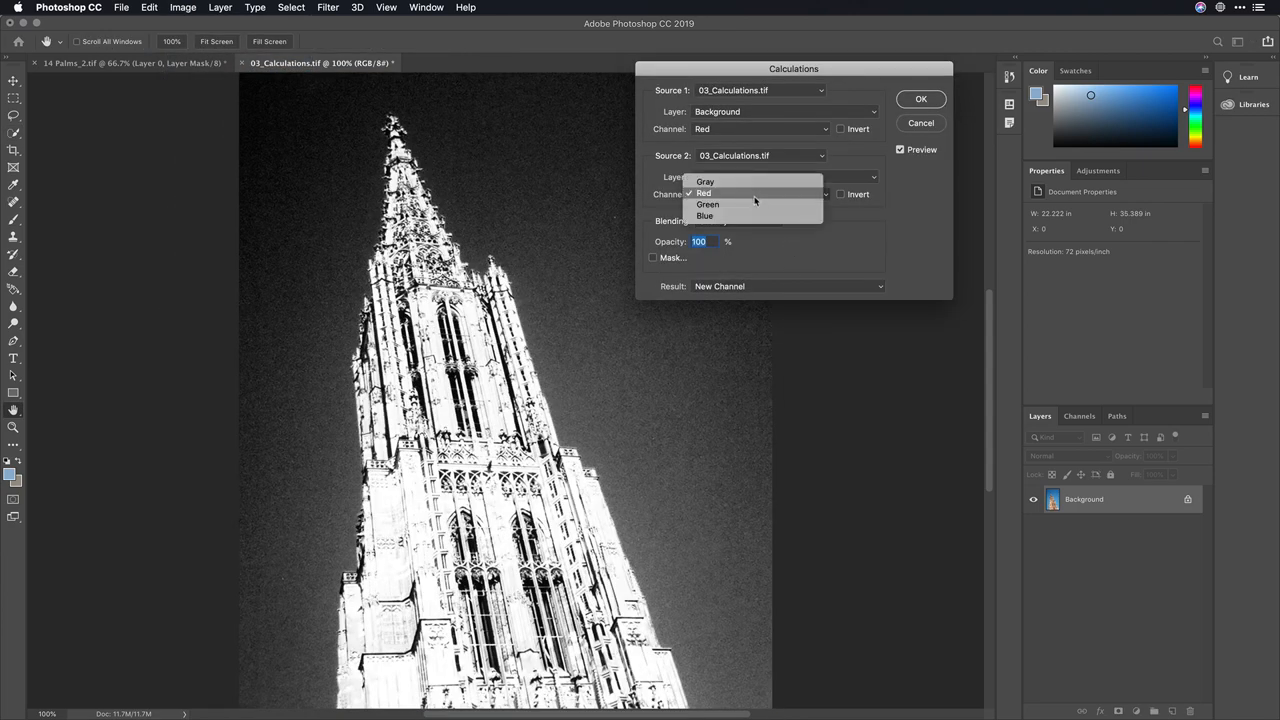
click(705, 215)
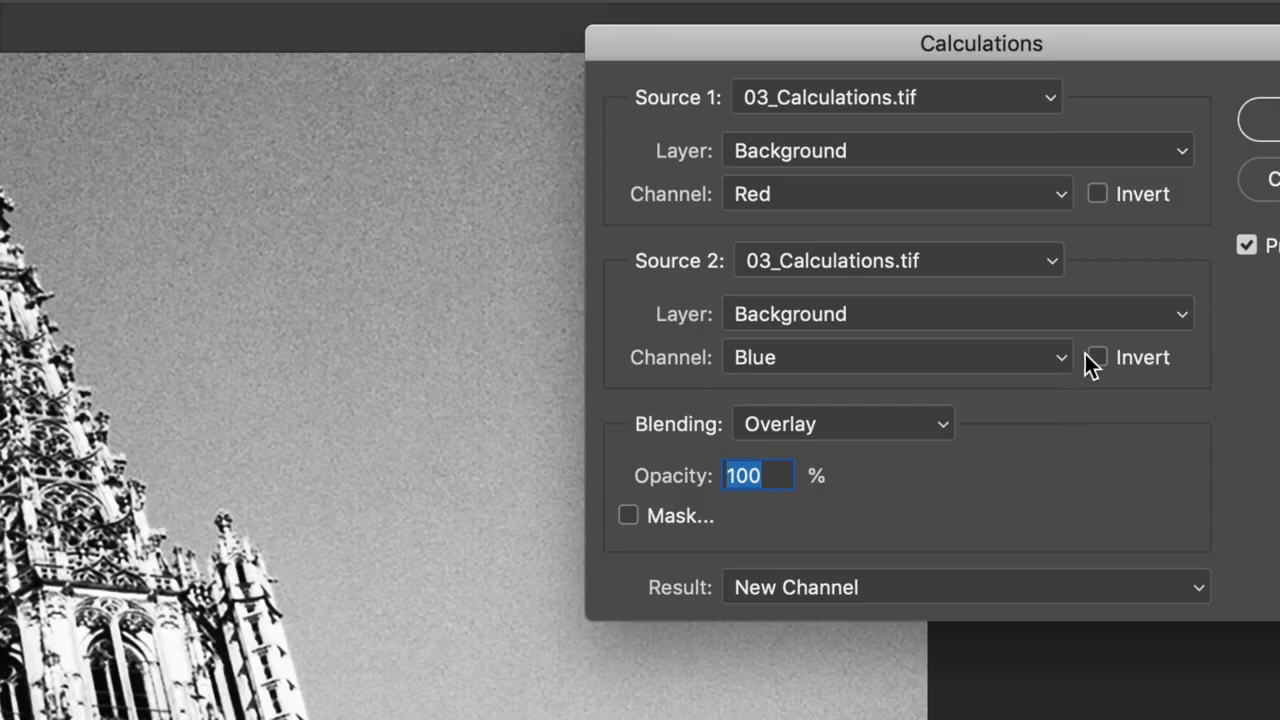
click(1097, 357)
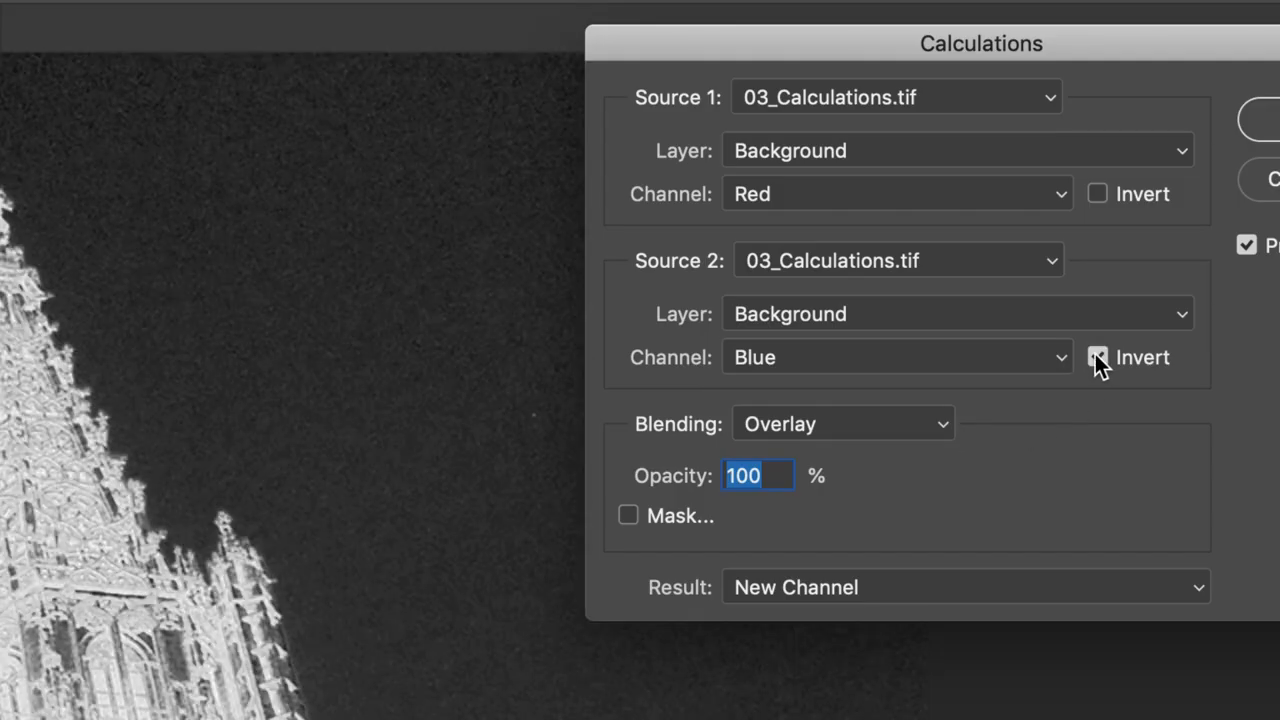
click(1097, 357)
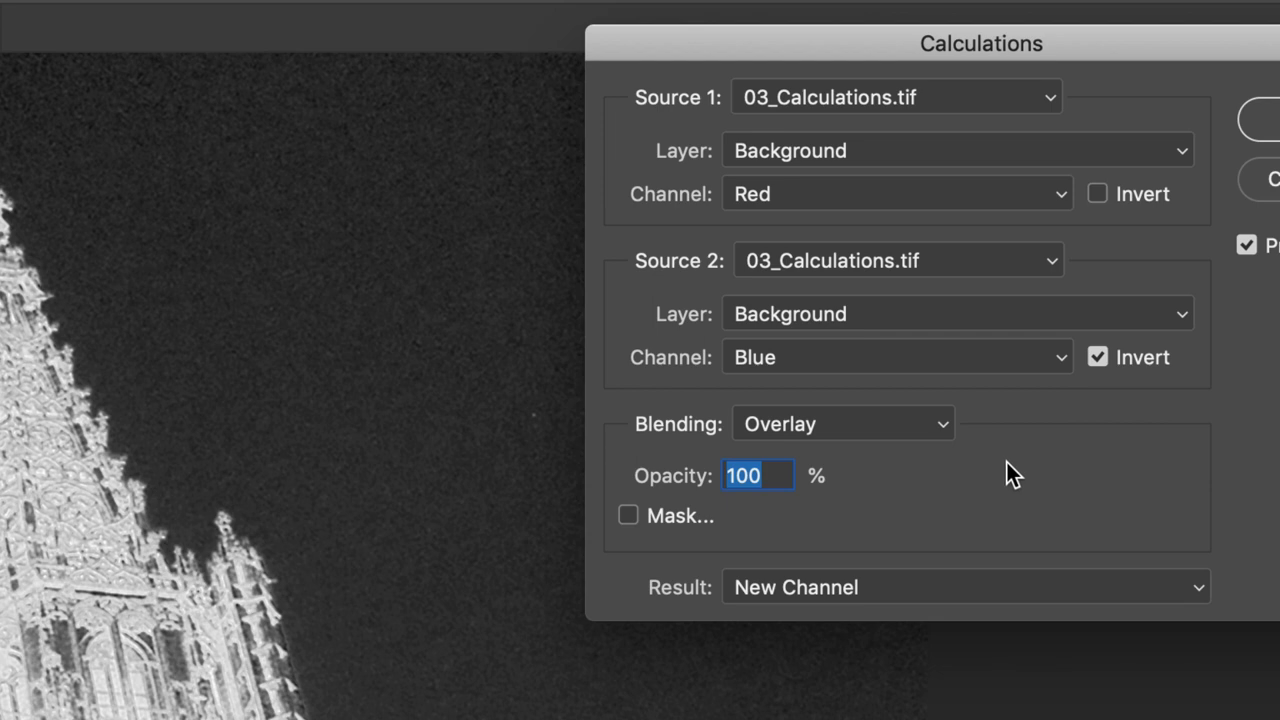
click(841, 423)
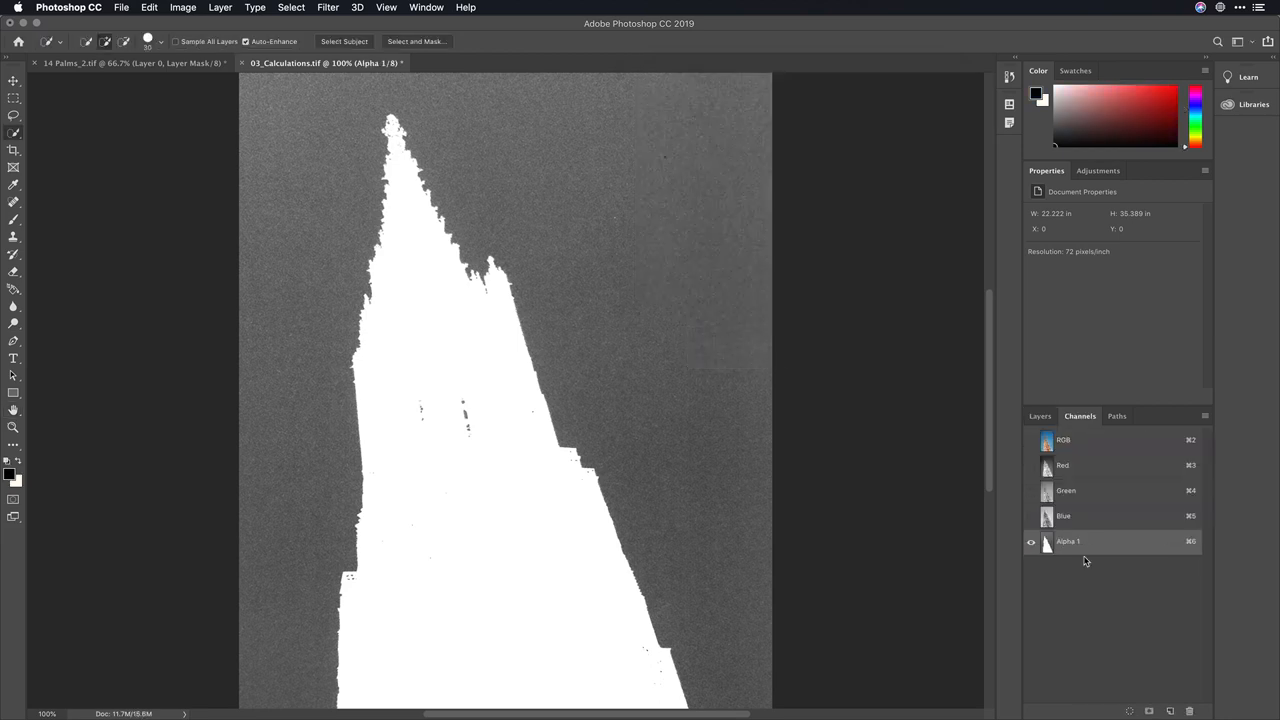
Step: Apply Levels 116, 0.35, 231 to the spire channel and return to the colour image
key(cmd+l)
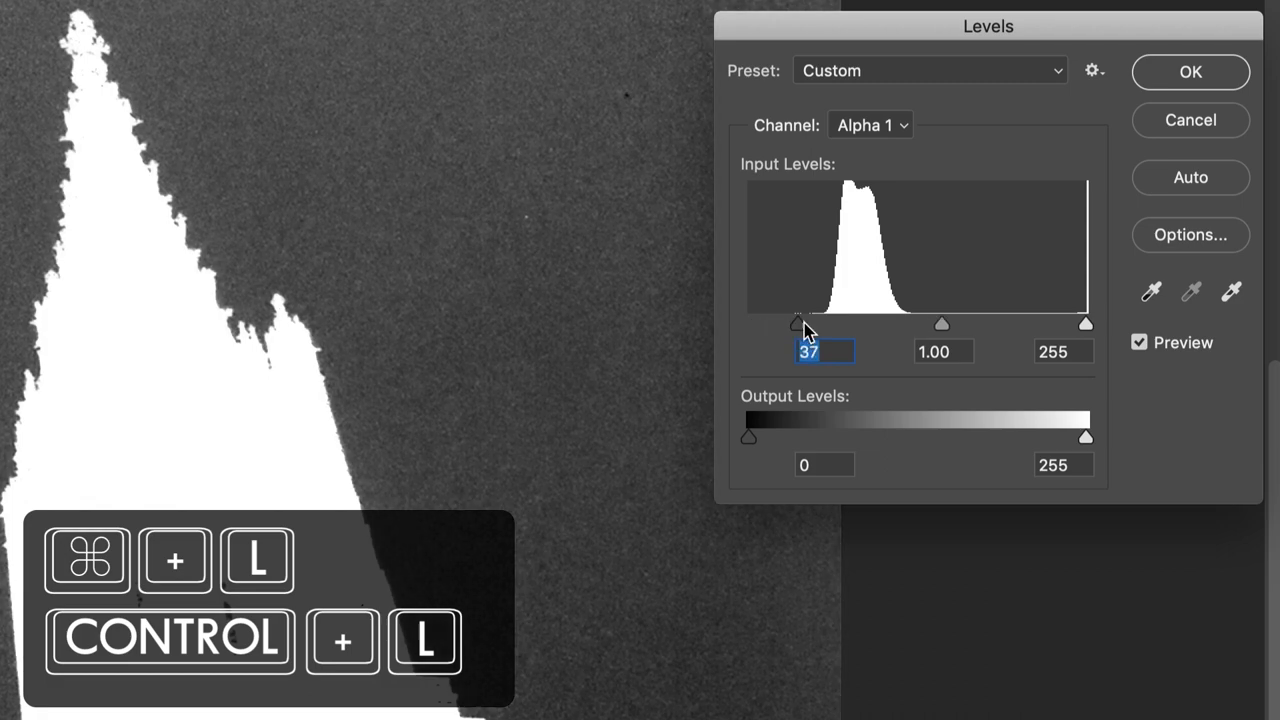
drag(800, 324, 897, 324)
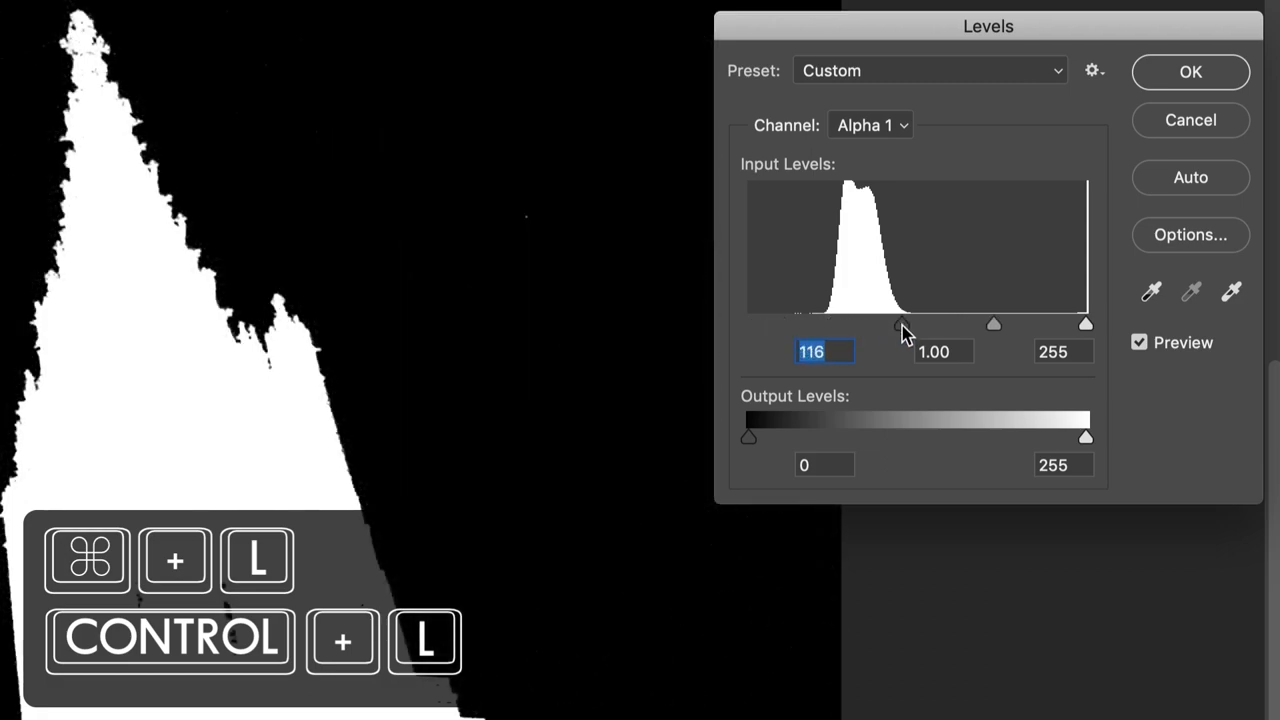
drag(1086, 323, 1080, 325)
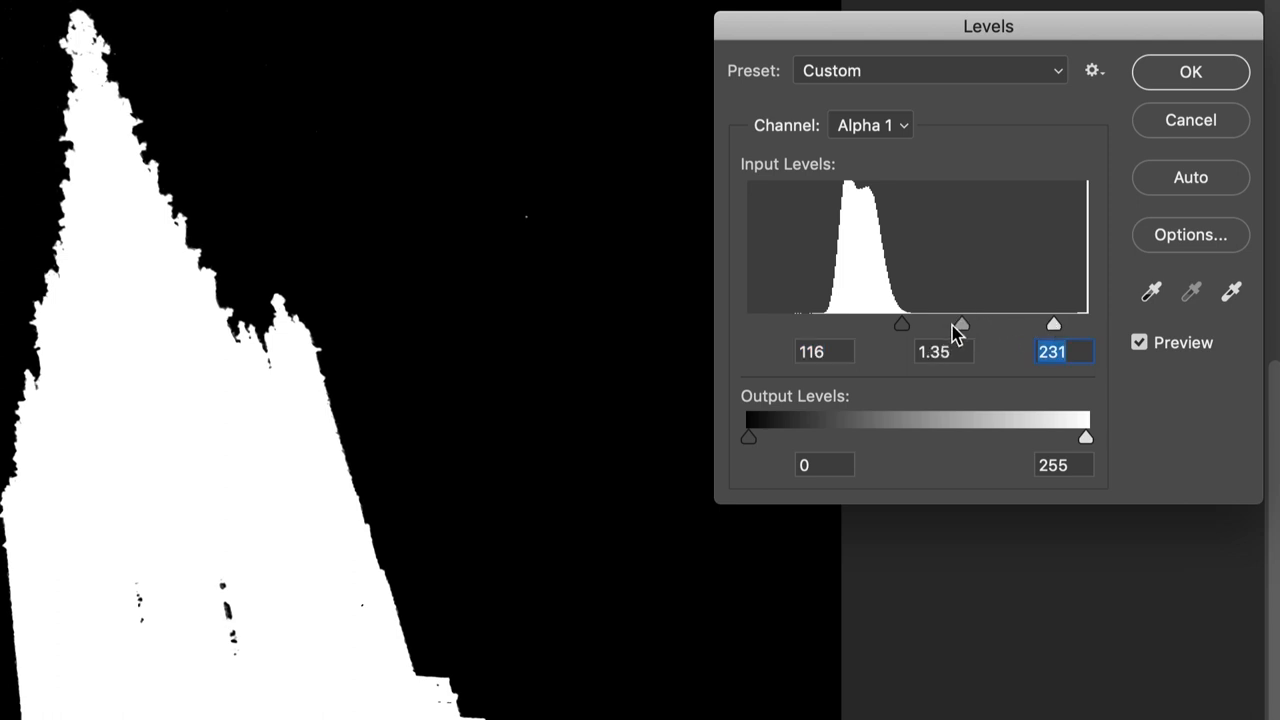
drag(960, 324, 1013, 324)
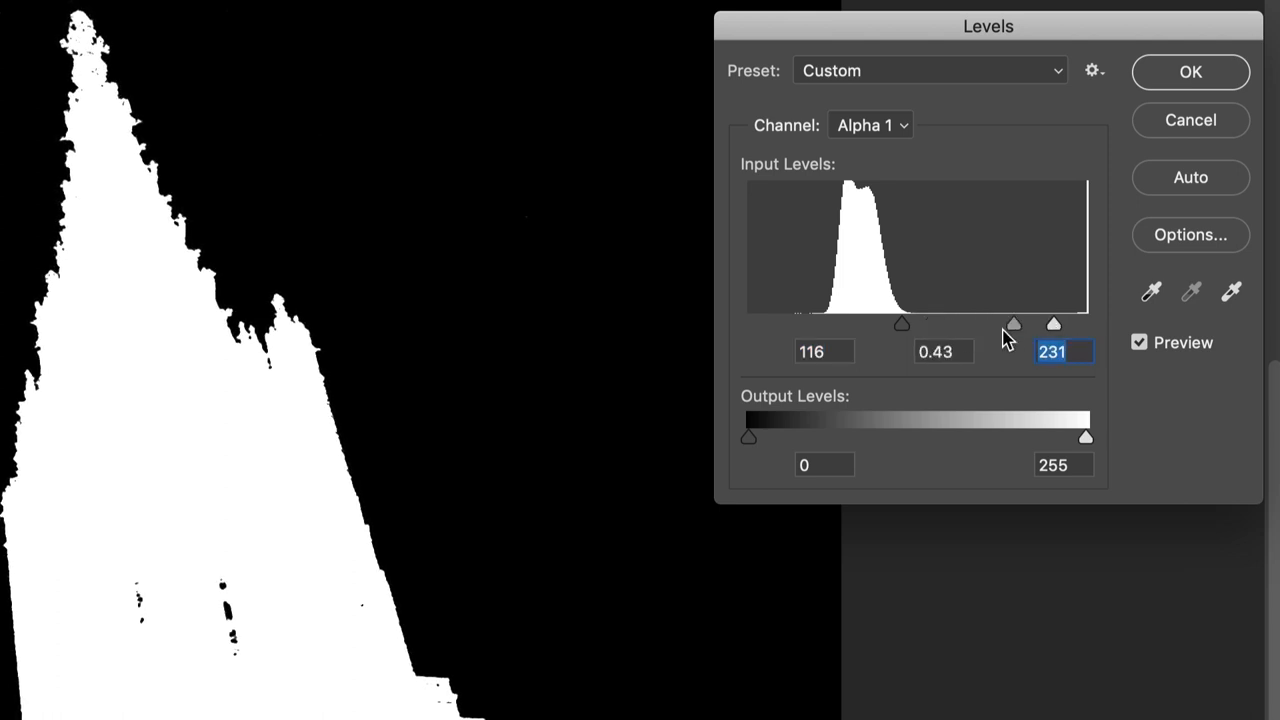
drag(1013, 323, 1030, 323)
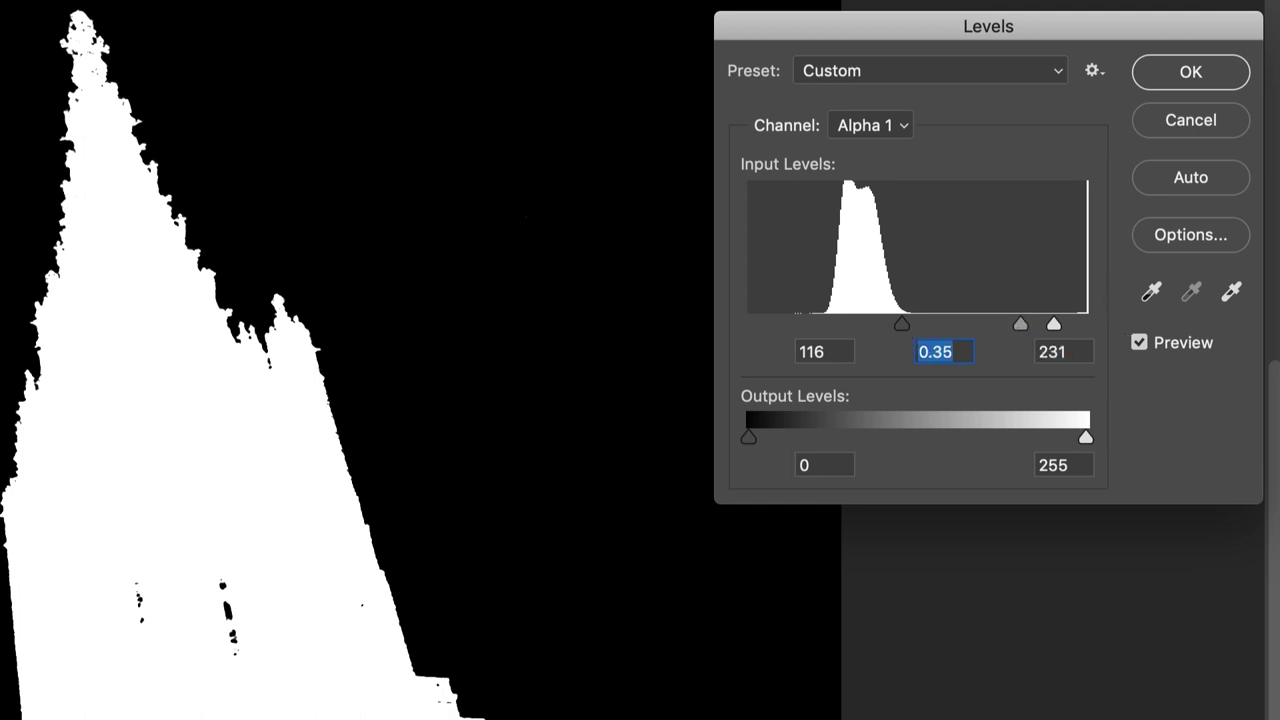
mouse_move(370, 298)
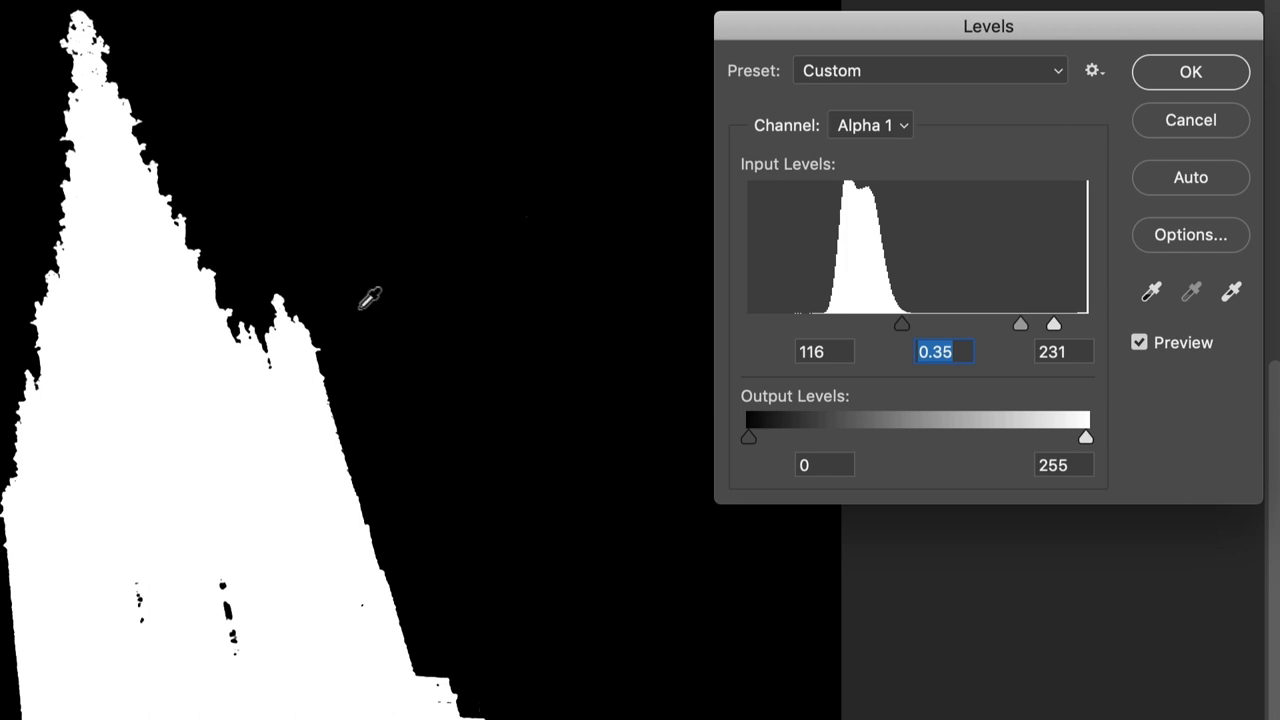
mouse_move(1240, 188)
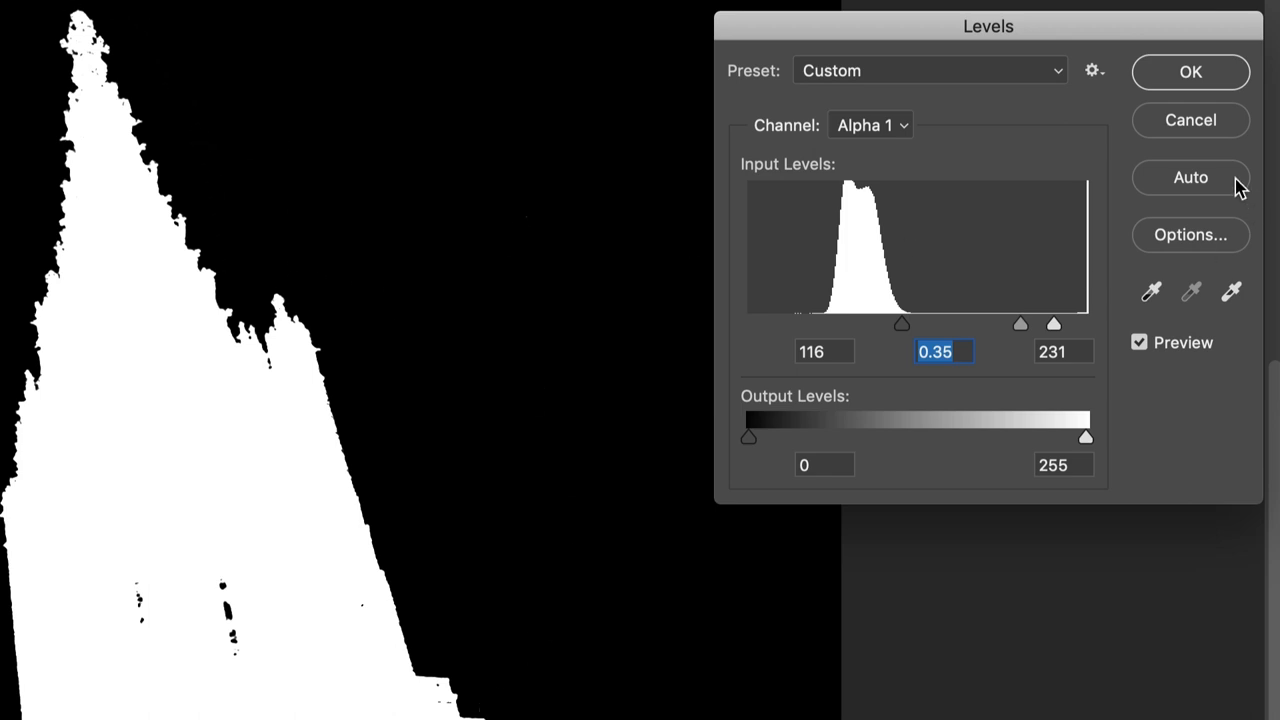
click(1190, 71)
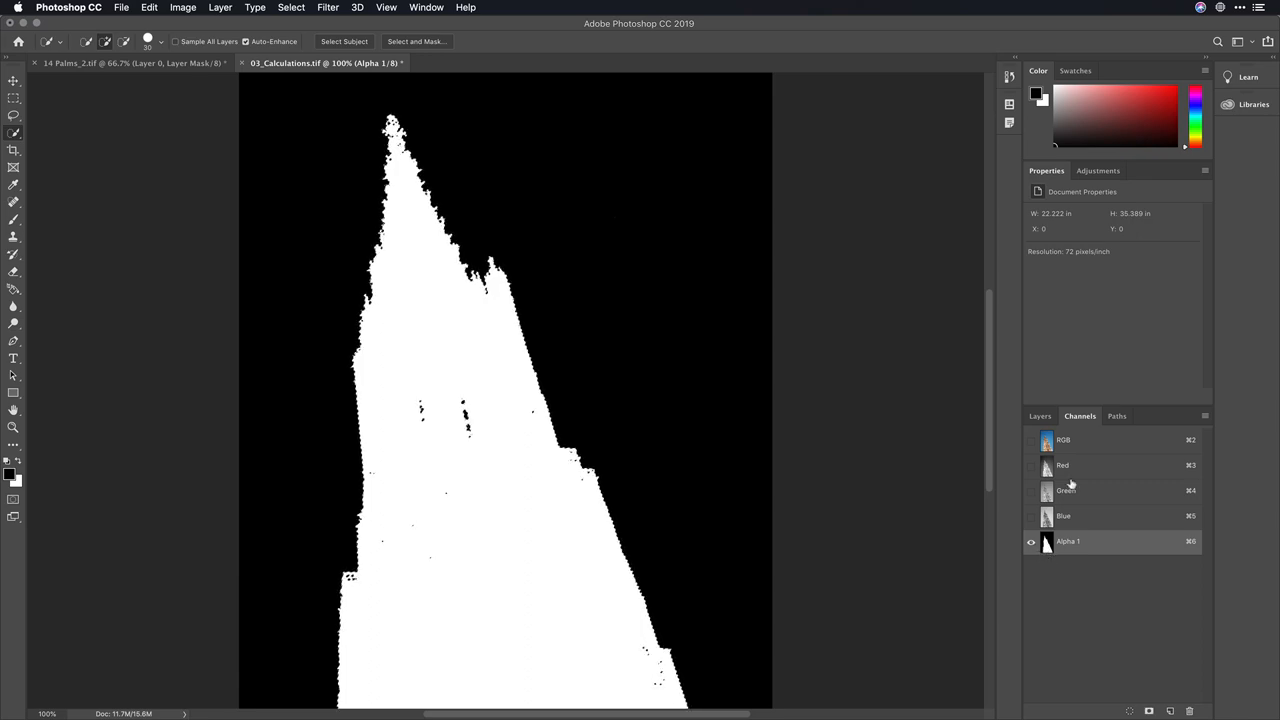
click(1040, 416)
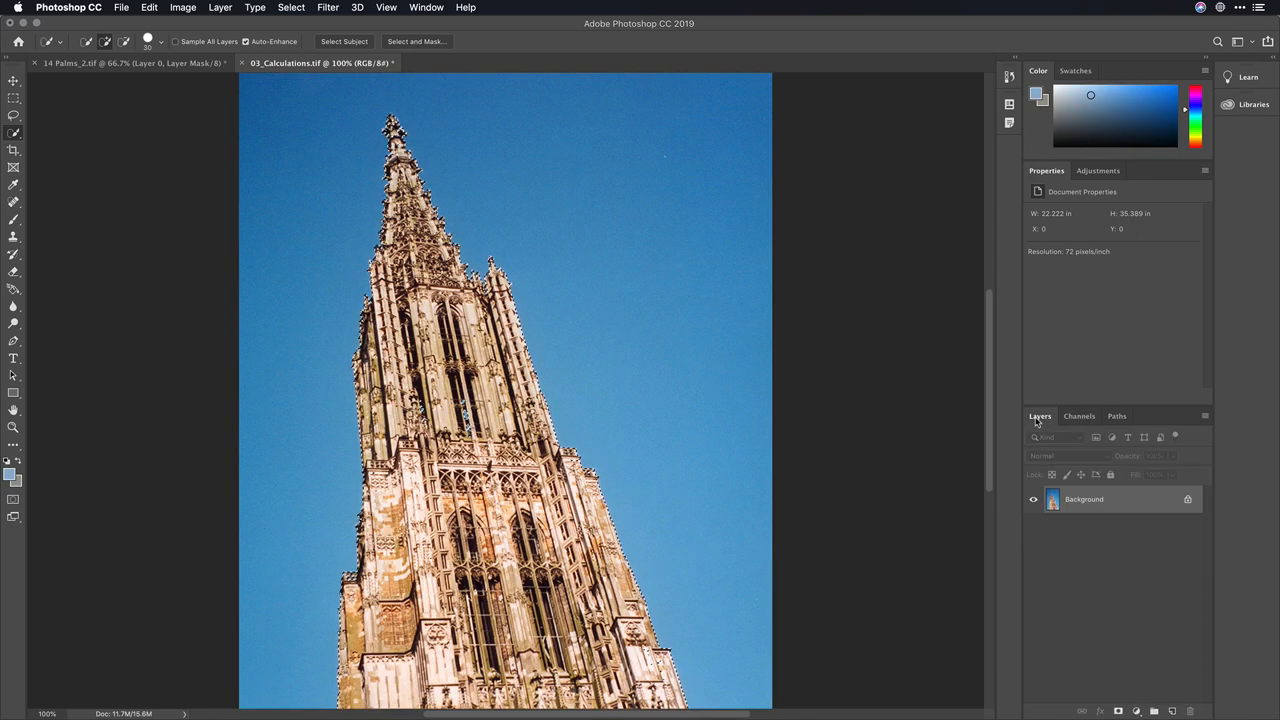